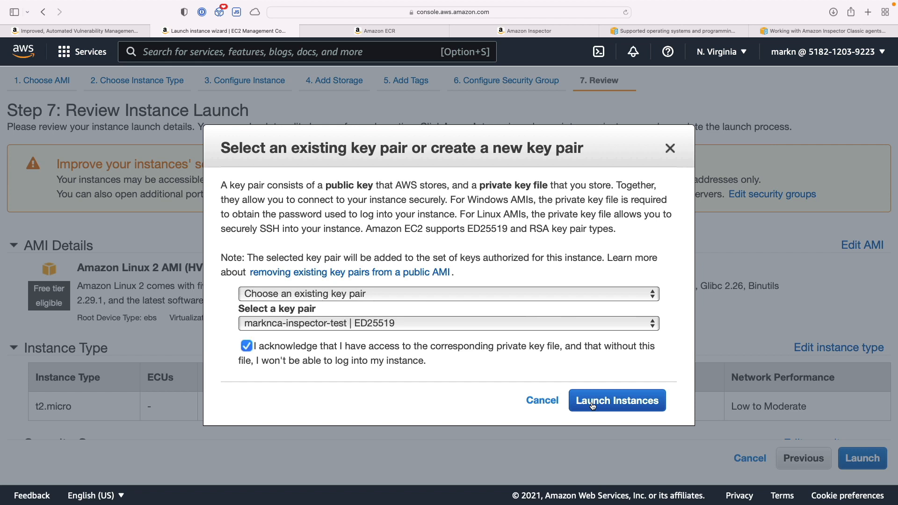
- Launch the t2.micro Amazon Linux 2 instance with the existing key pair
{"action": "left_click", "coordinate": [617, 400]}
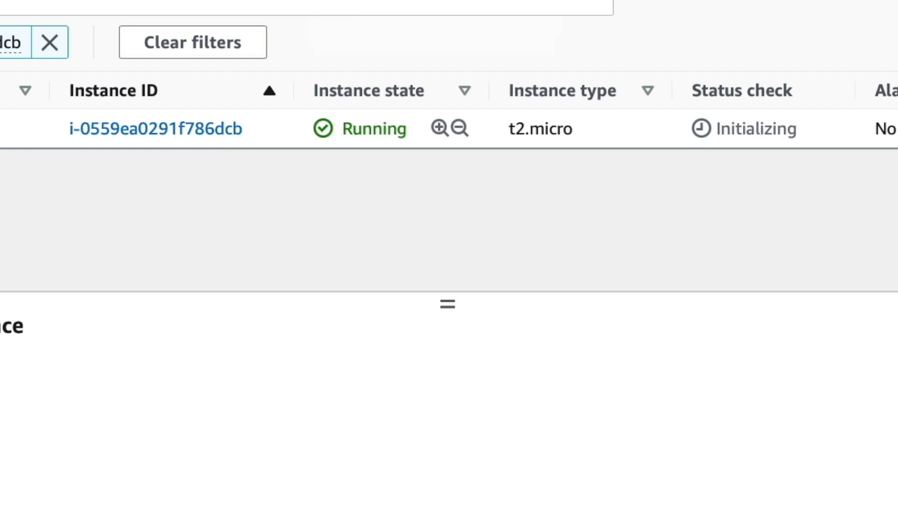
- Show findings for the inspector-test latest image: 15 critical, 119 high, 92 medium
{"action": "left_click", "coordinate": [528, 30]}
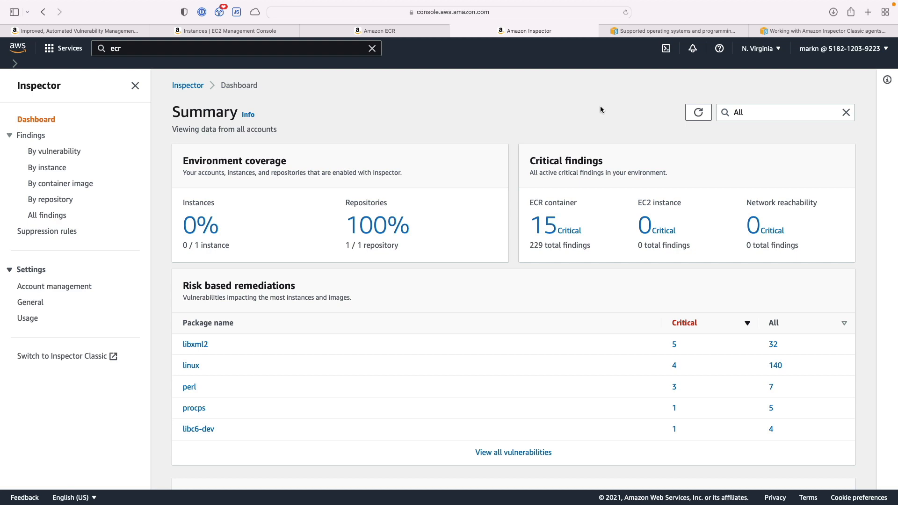
{"action": "left_click", "coordinate": [698, 111]}
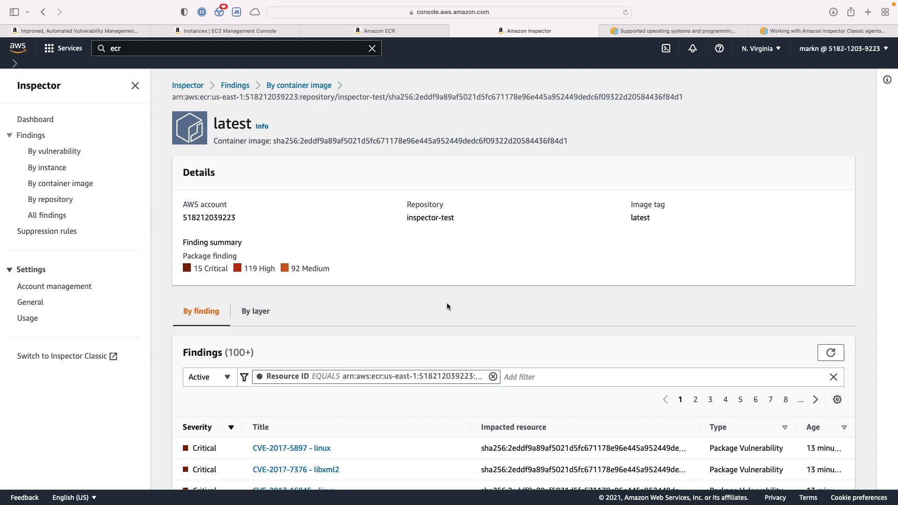
- View the critical CVE-2017-7376 libxml2 buffer overflow finding, Inspector score 9.8
{"action": "scroll", "scroll_direction": "down", "scroll_amount": 3}
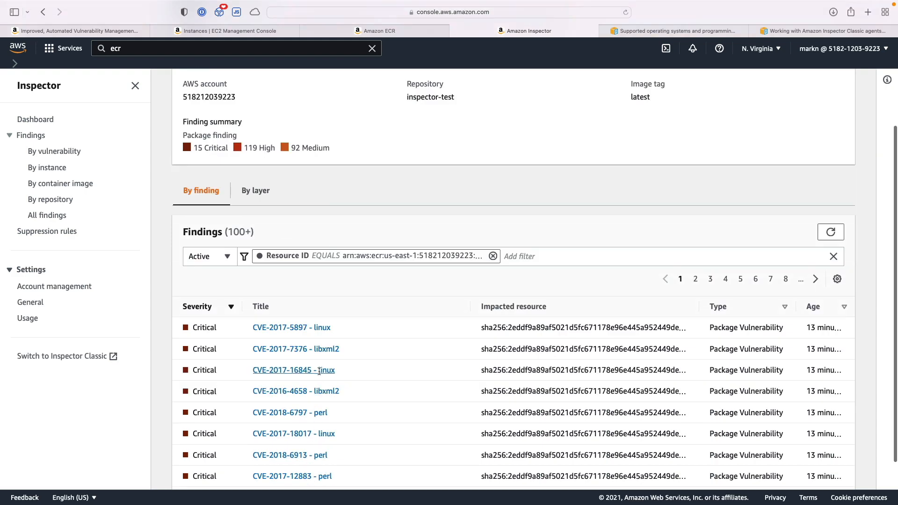
{"action": "left_click", "coordinate": [296, 349]}
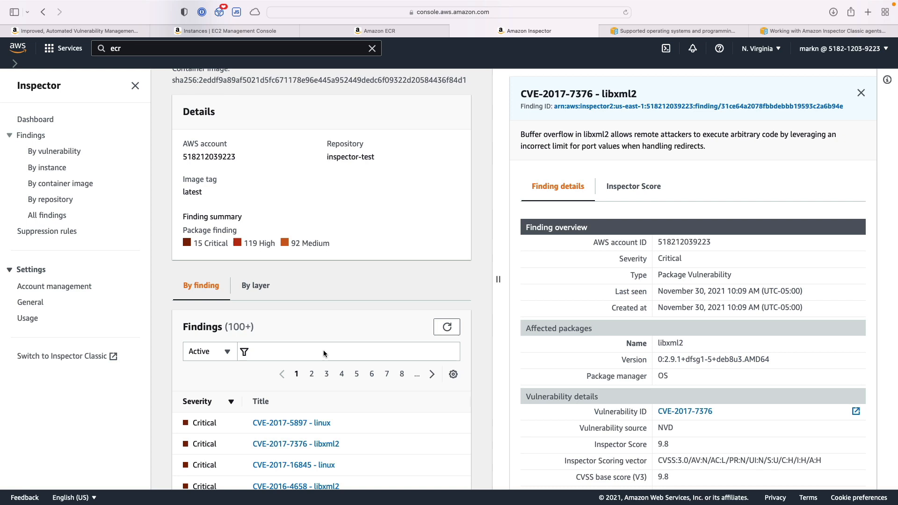
{"action": "mouse_move", "coordinate": [516, 289]}
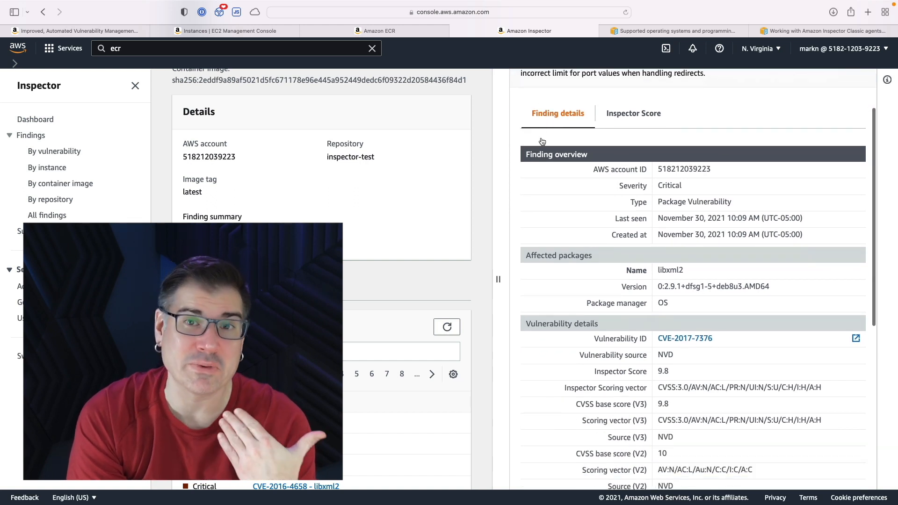
{"action": "scroll", "scroll_direction": "down", "scroll_amount": 3}
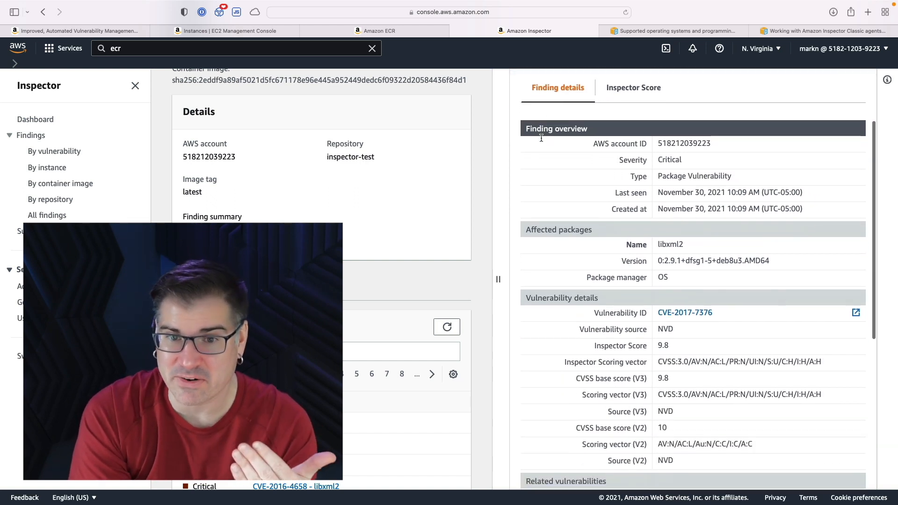
{"action": "scroll", "scroll_direction": "down", "scroll_amount": 3}
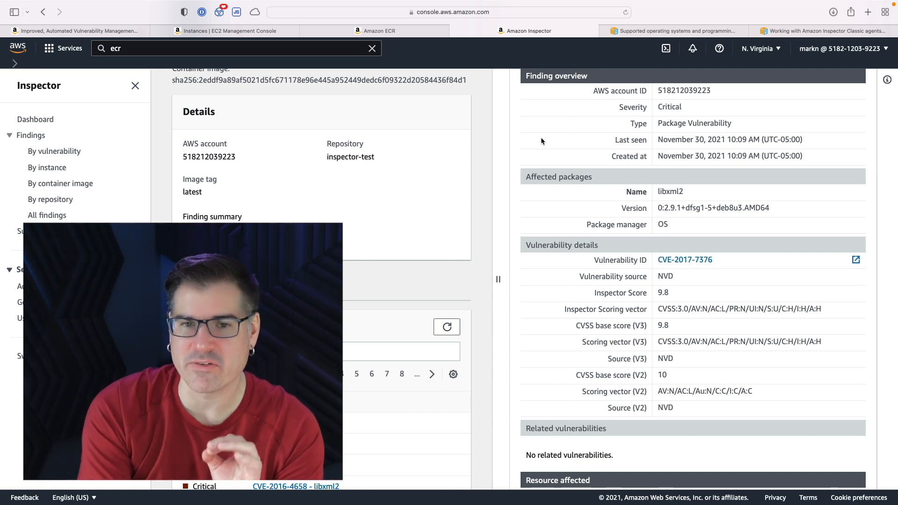
{"action": "scroll", "scroll_direction": "down", "scroll_amount": 3}
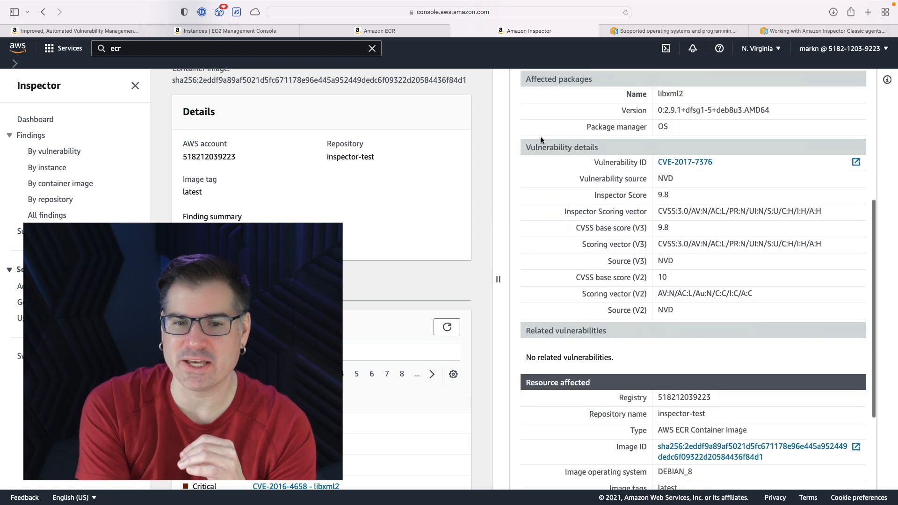